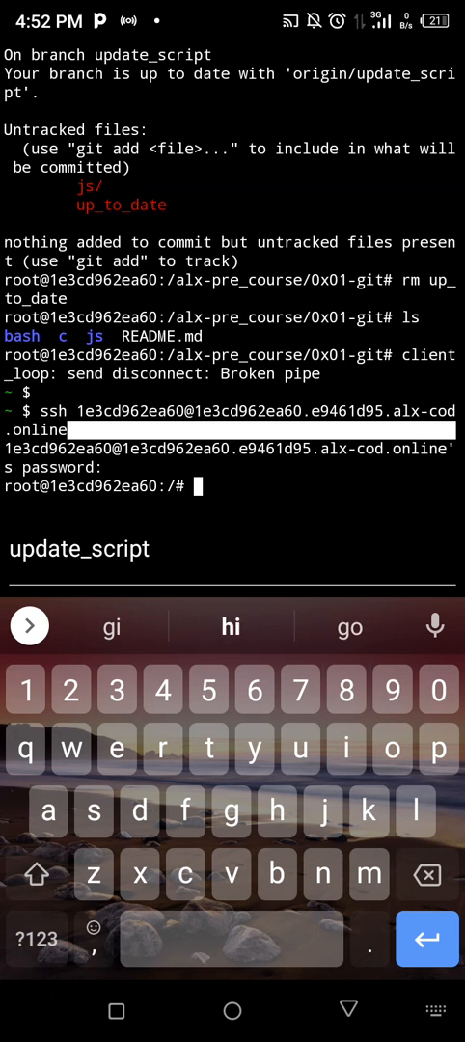
Step: Change into the alx-pre_course repository directory
type("git checkout master")
type("cd")
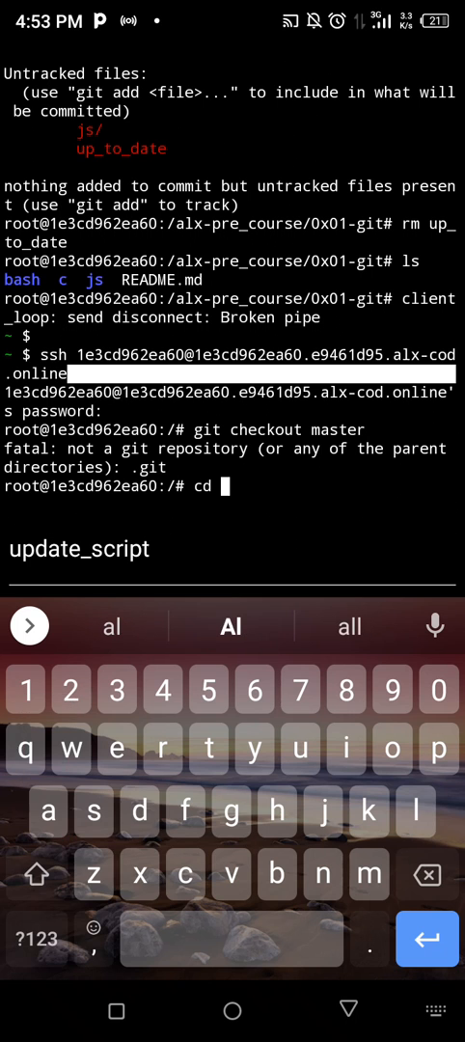
left_click(38, 938)
type(" alx-pre_")
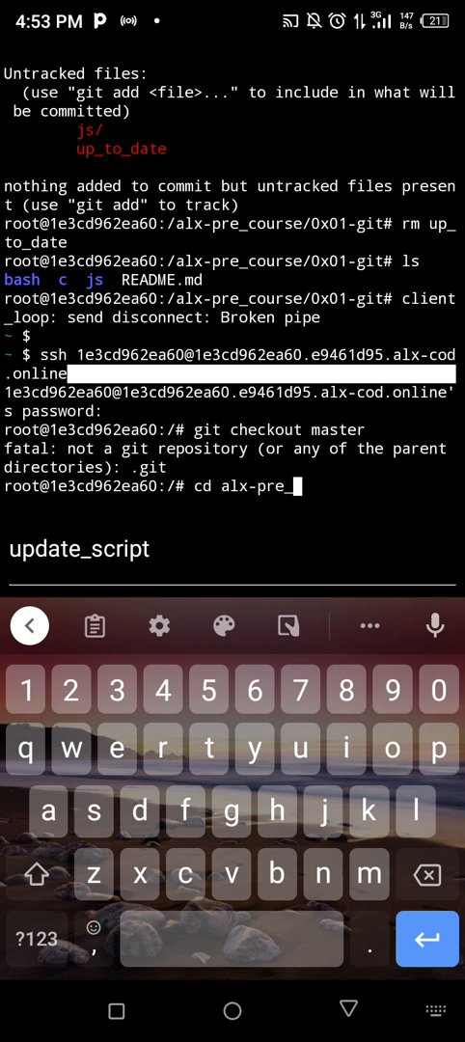
type("course")
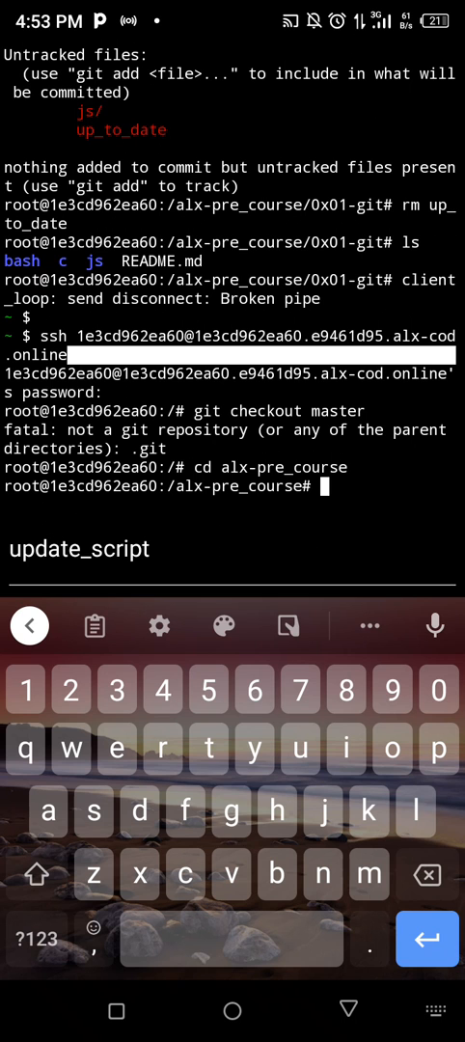
Step: Switch the repository to the master branch with git checkout master
type("git")
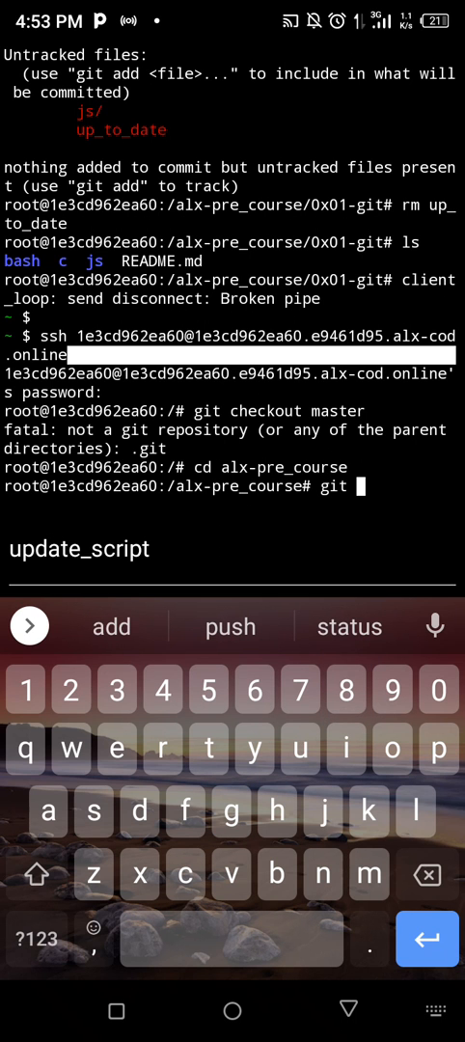
type("ch")
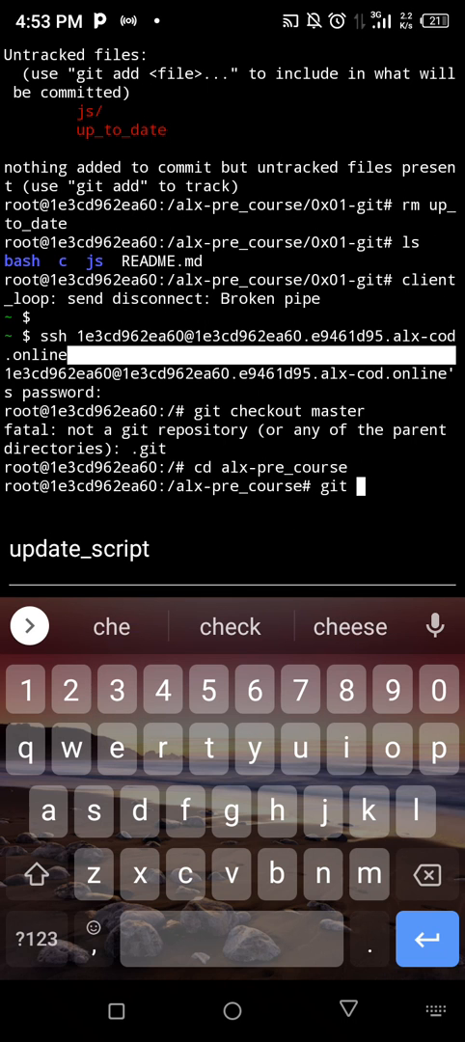
type("checkout")
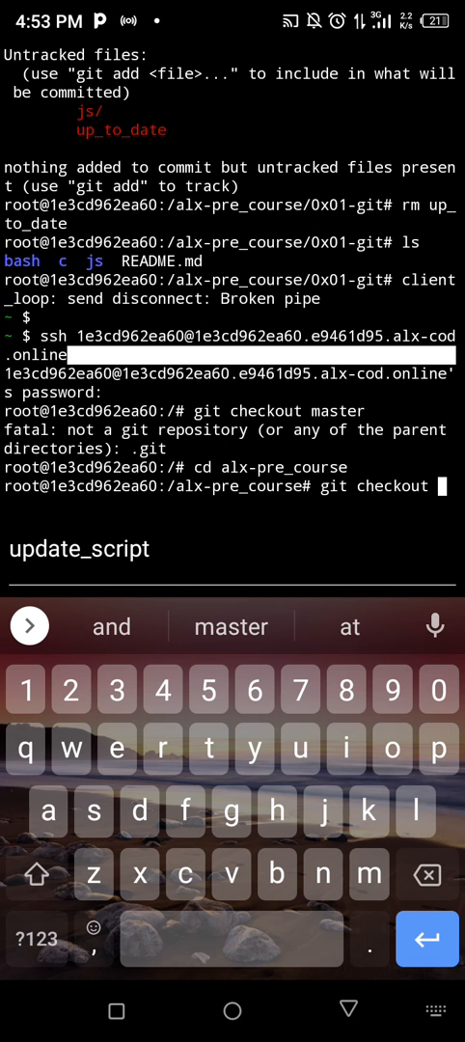
type("master")
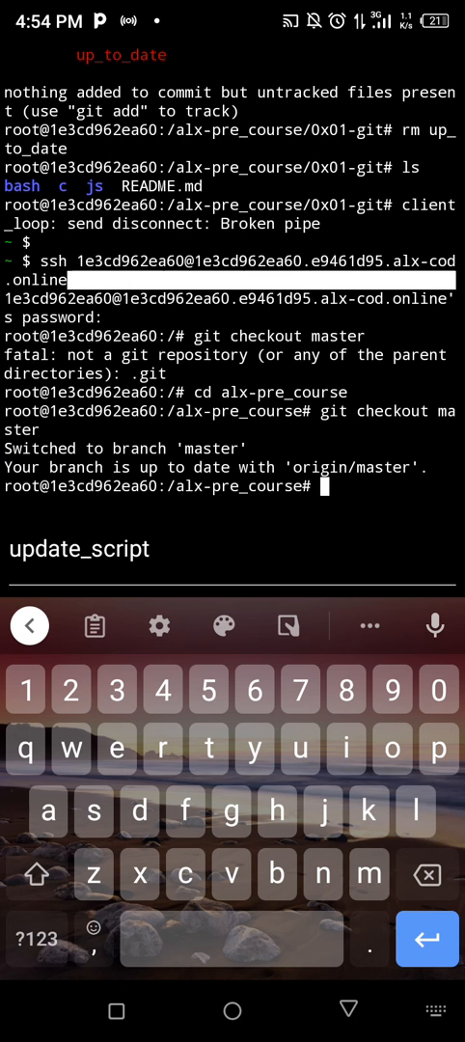
Step: Attempt cd 0x01-git/x, which fails with no such file or directory
type("cd")
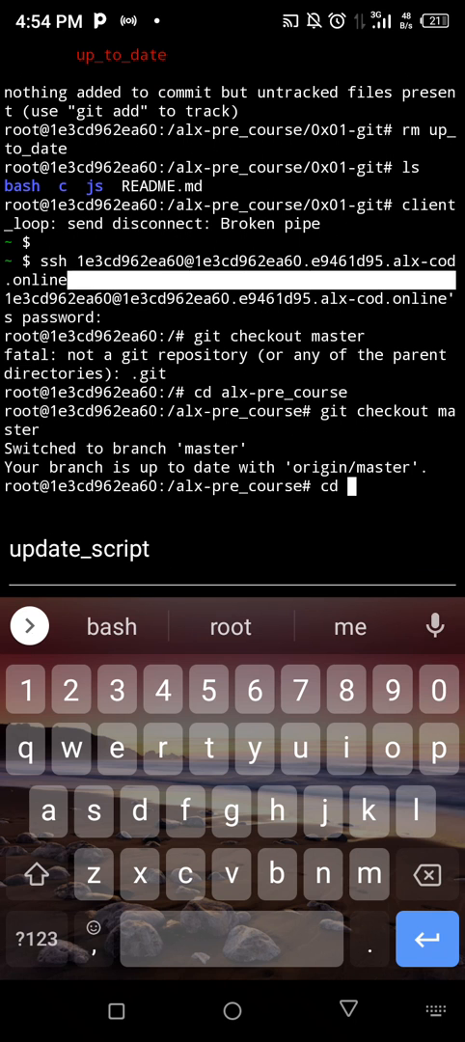
type("0x0")
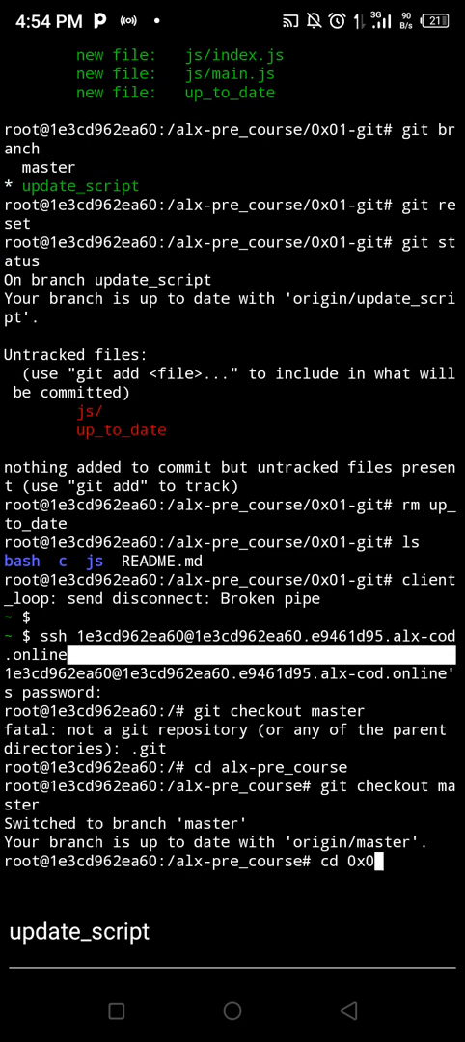
left_click(232, 861)
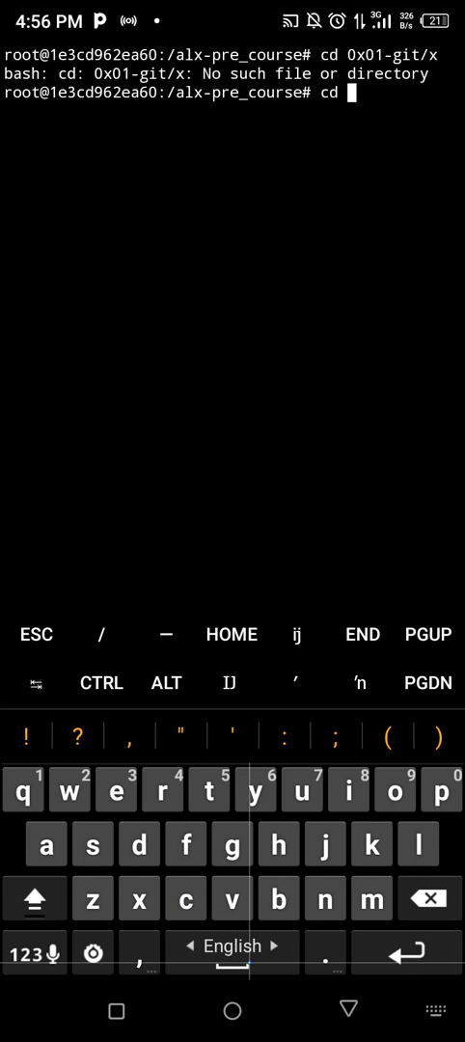
Step: After a failed cd to 0x01-git/xp, change into the 0x01-git folder
type("0x01-git/xp")
type("cd")
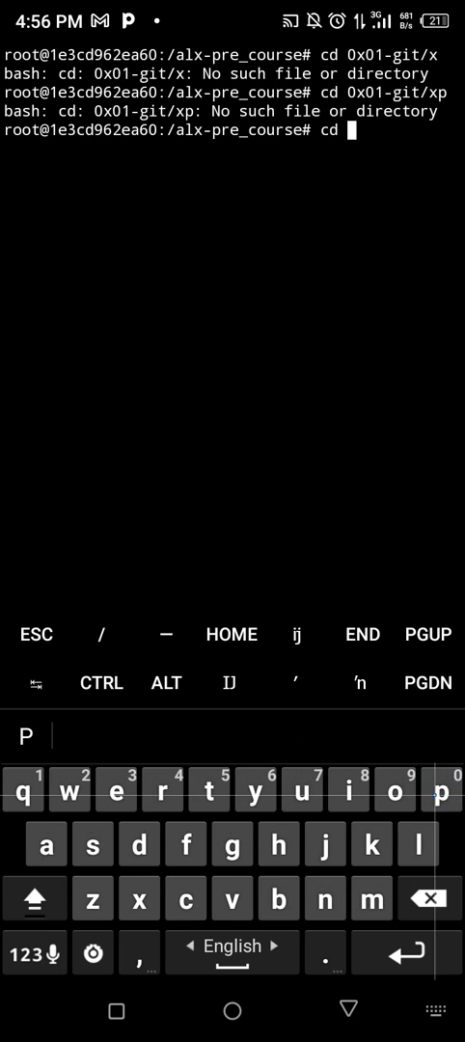
left_click(37, 899)
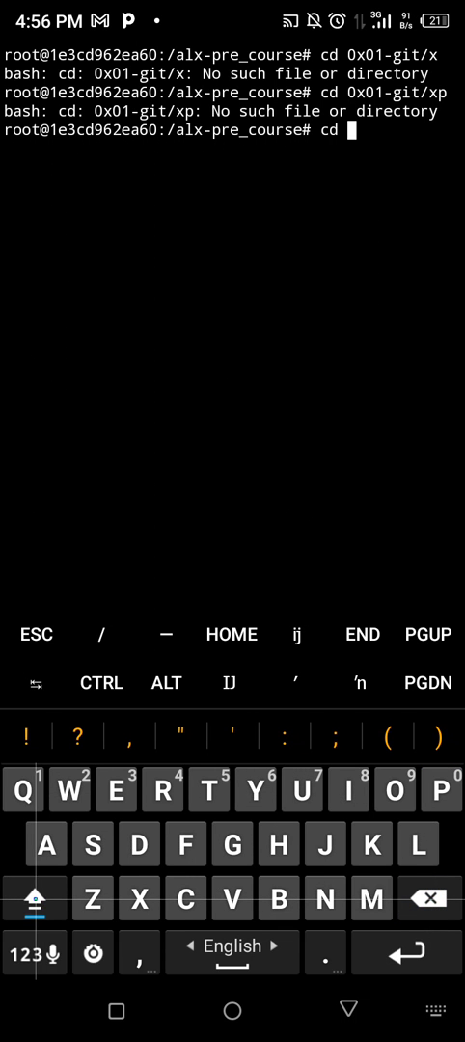
left_click(34, 954)
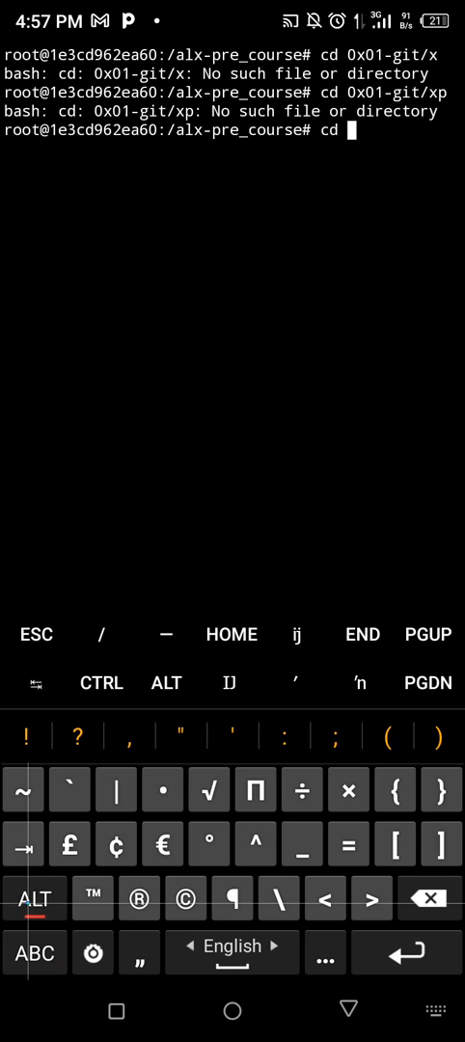
type("0x01-git/")
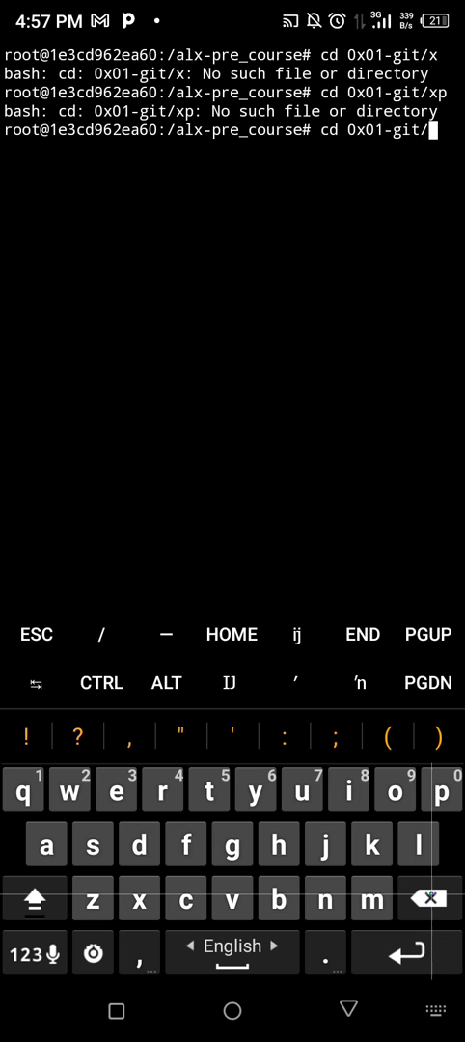
key("Backspace")
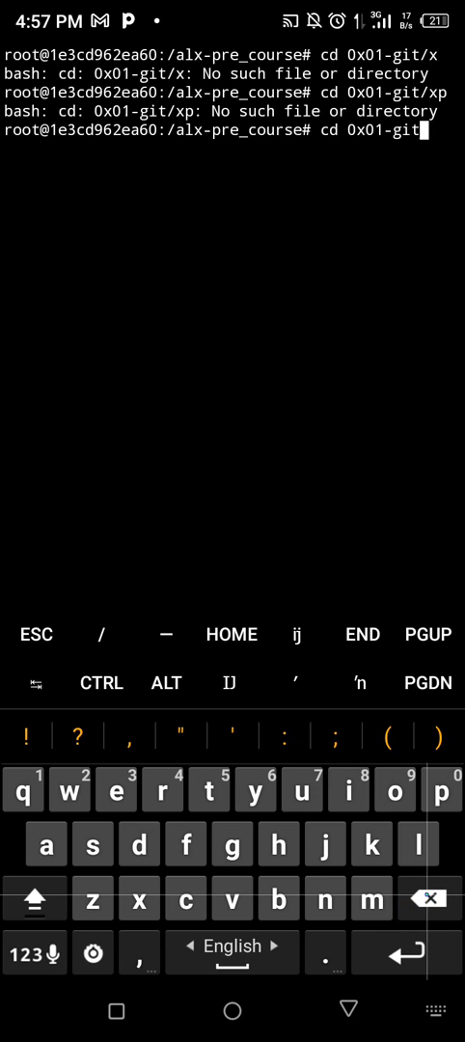
key("Enter")
type("echo")
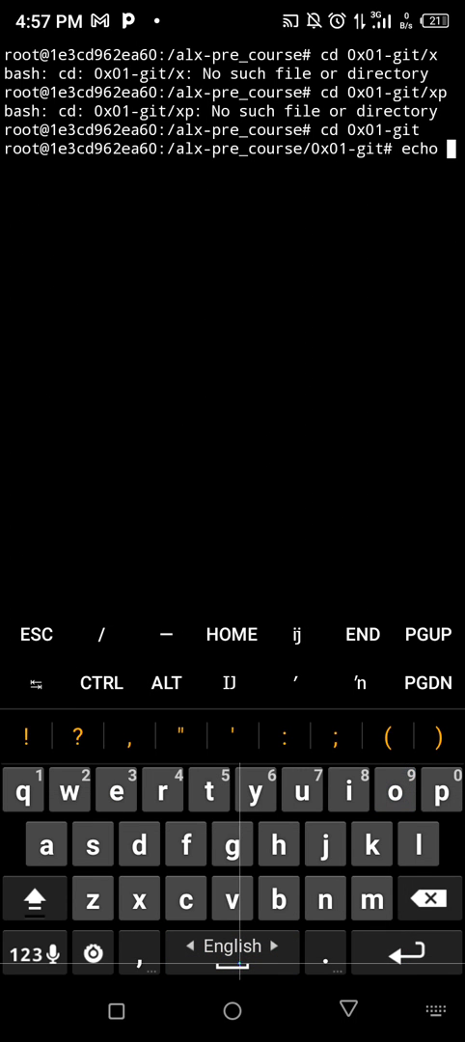
Step: Enter an echo command with the quoted text "git pull"
type("\"")
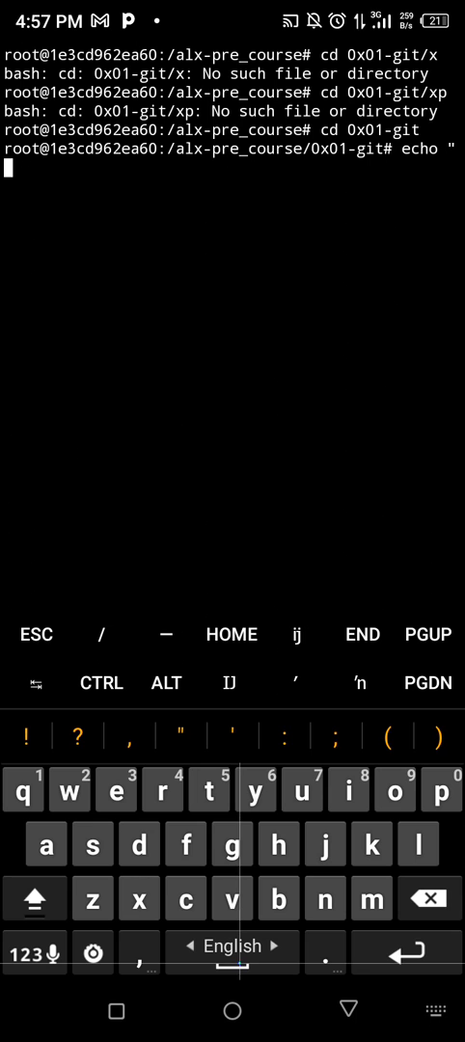
type("git")
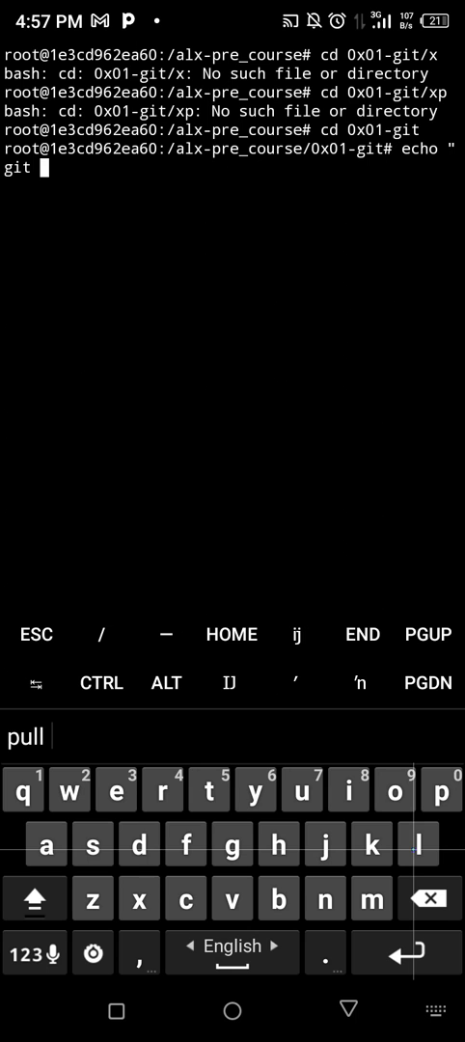
left_click(35, 898)
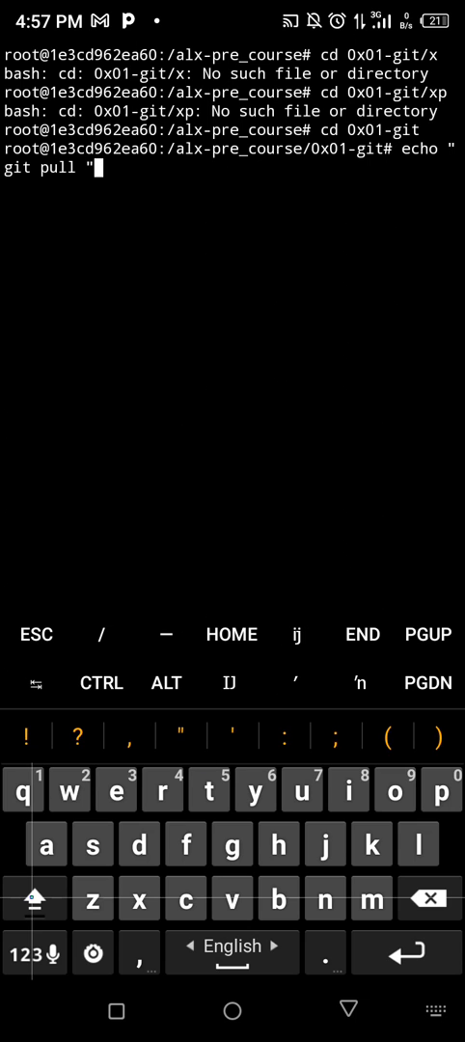
key("Backspace")
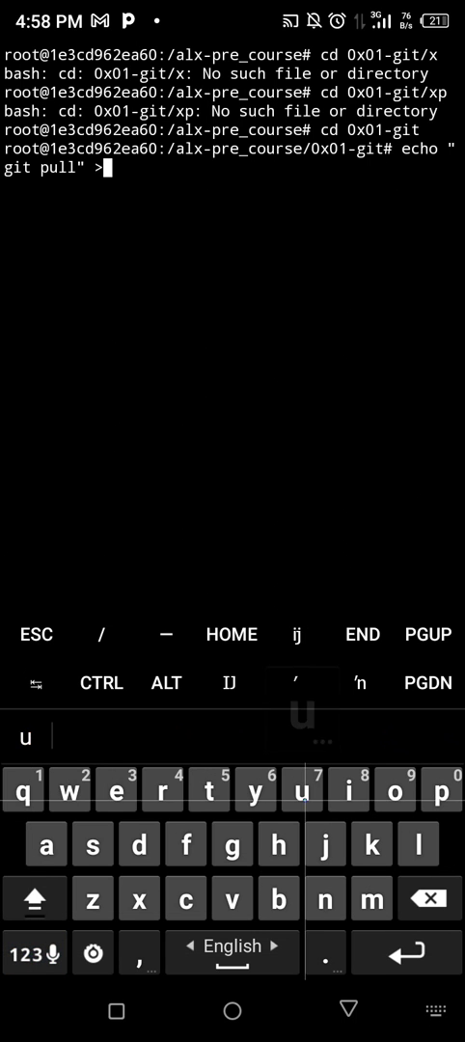
Step: Redirect the echo output into a new up_to_date file and run it
left_click(434, 789)
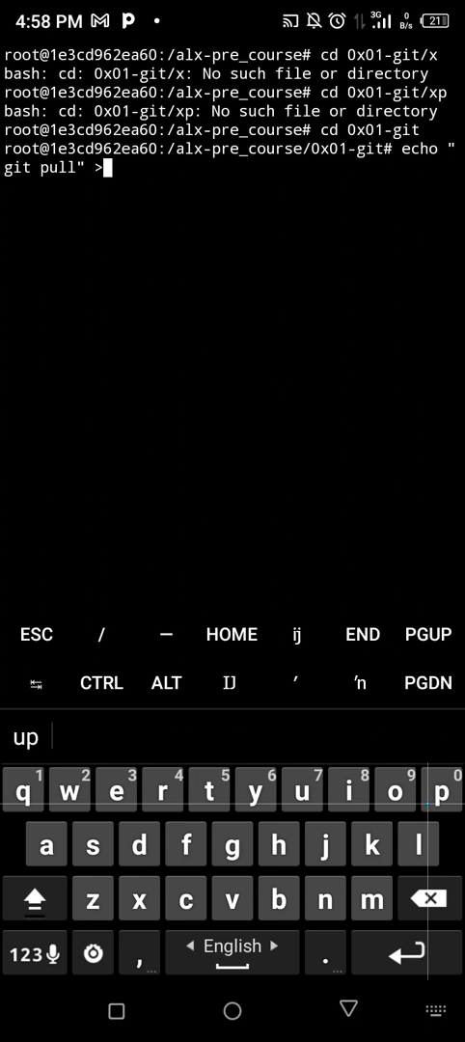
left_click(33, 954)
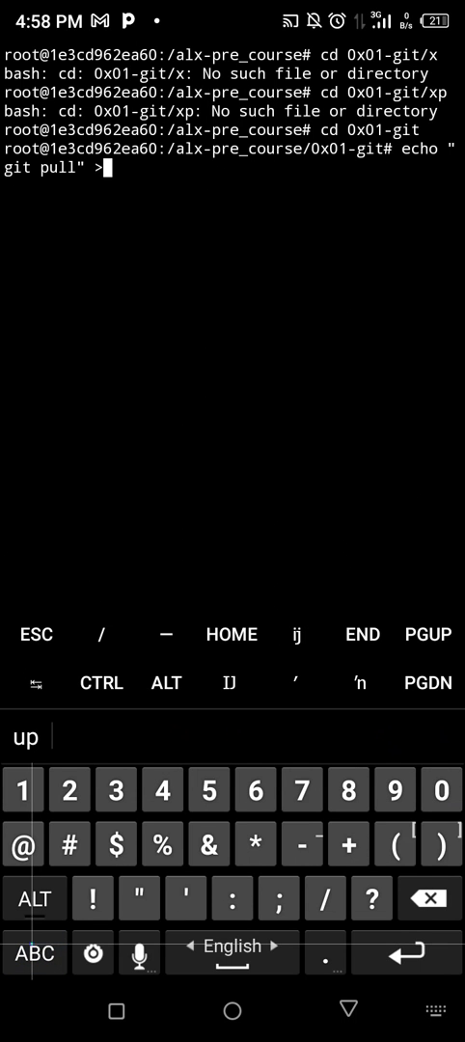
left_click(36, 897)
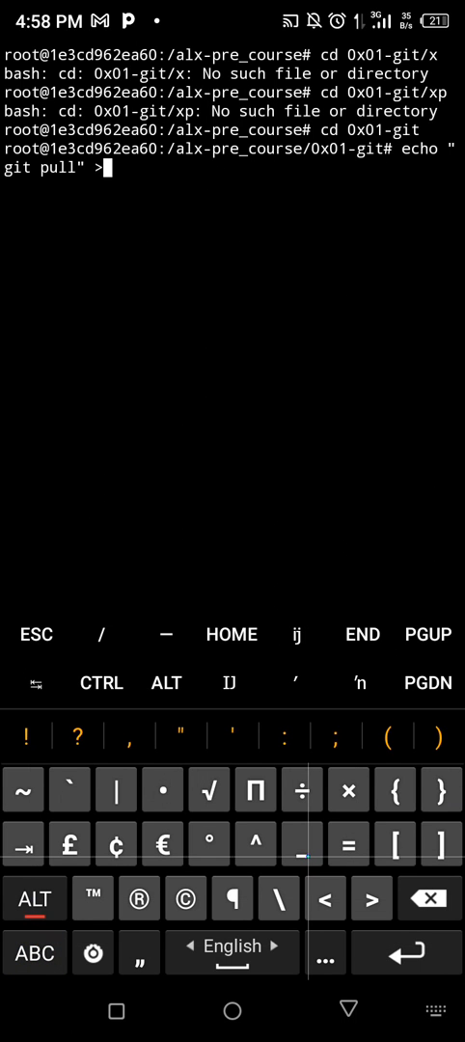
type("up_")
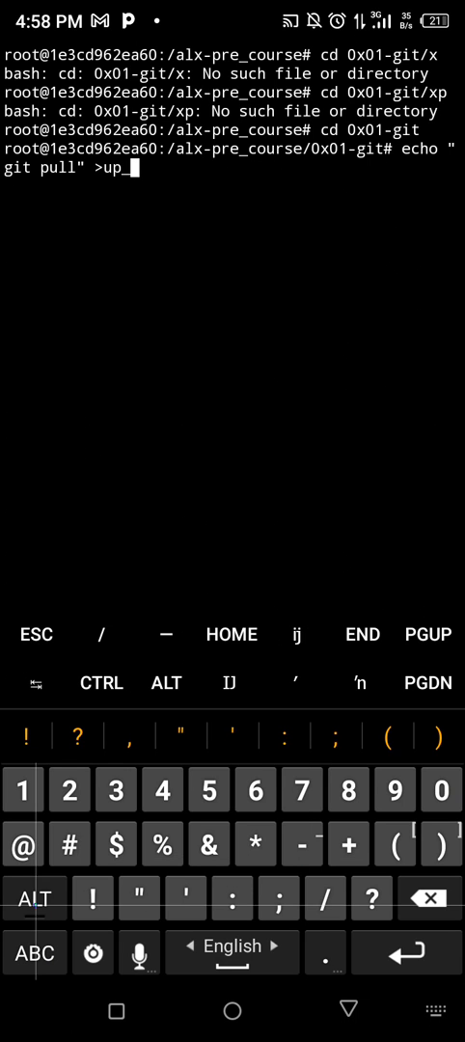
left_click(36, 896)
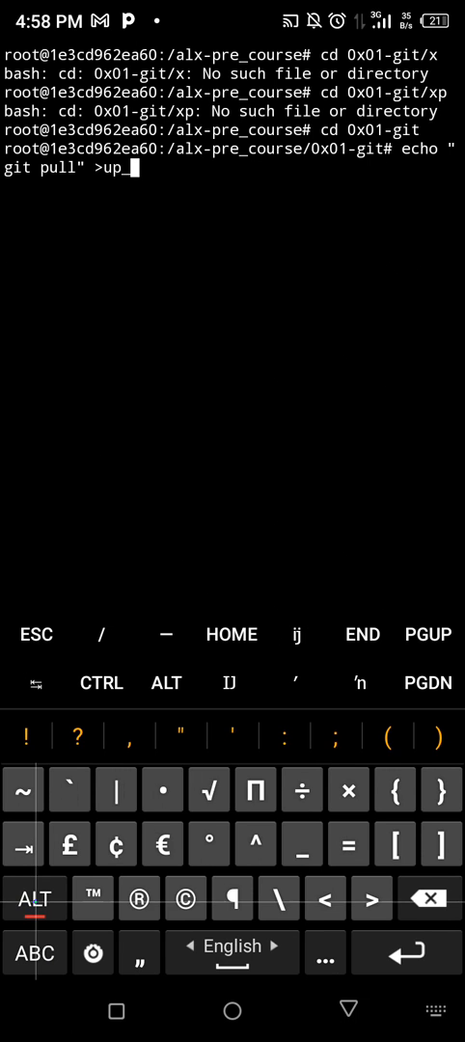
left_click(35, 953)
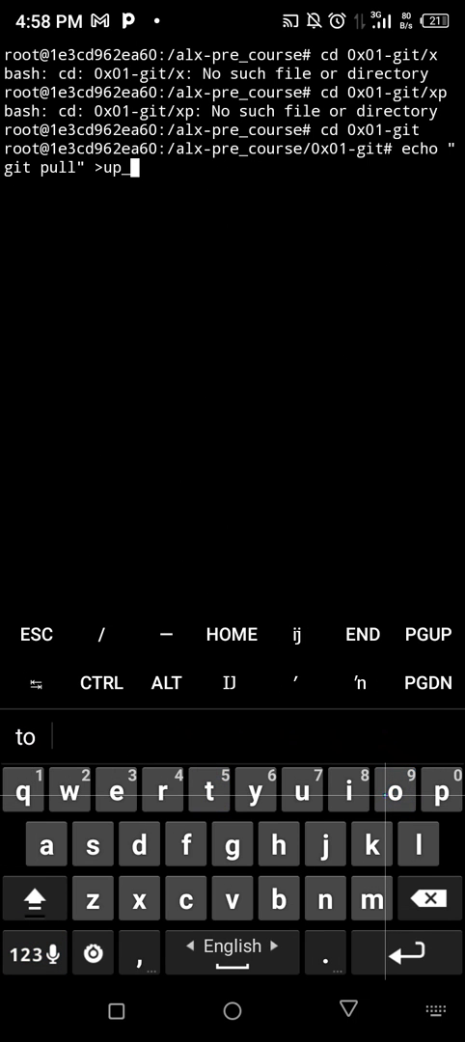
left_click(37, 899)
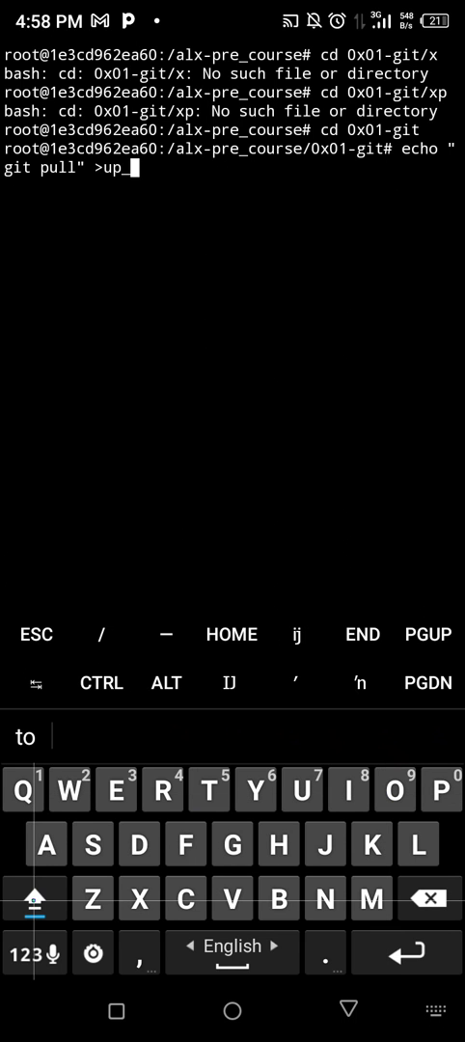
left_click(36, 899)
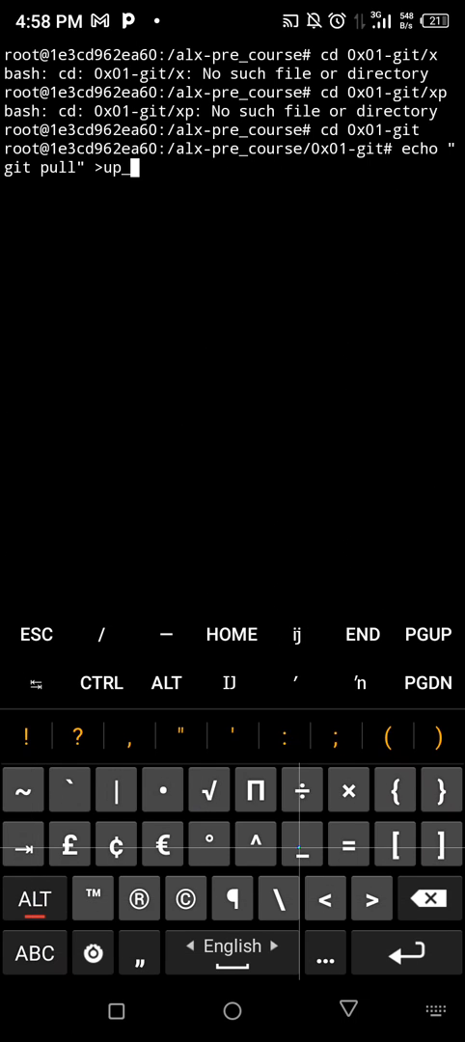
type("to_date")
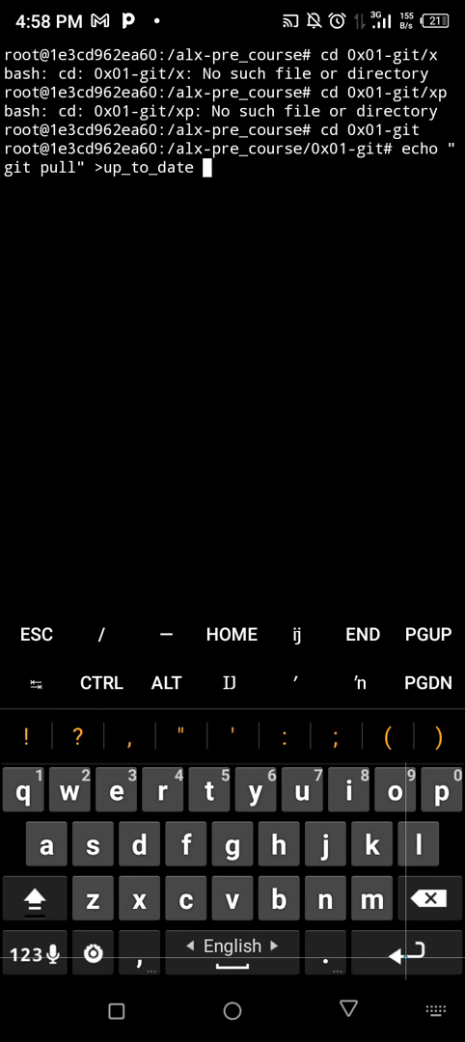
key("Enter")
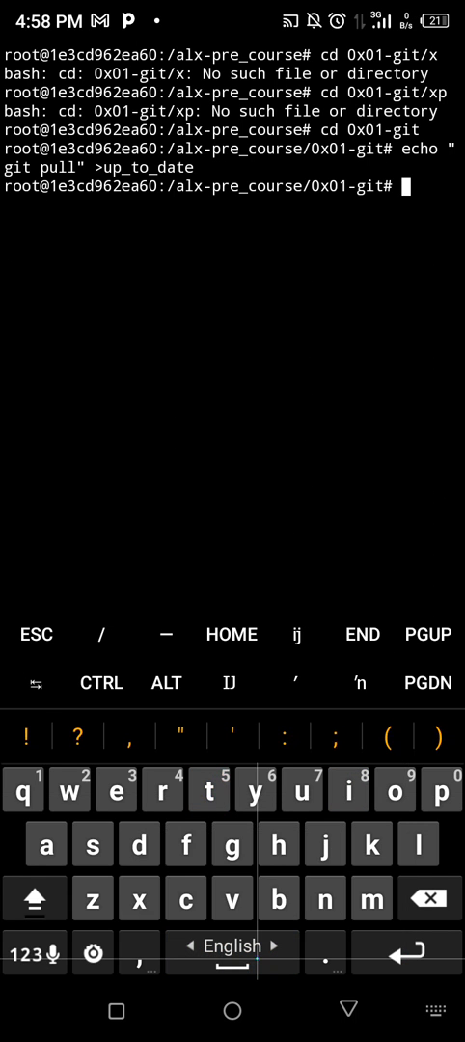
Step: Run git status, showing js/ and up_to_date untracked, then enter git add
type("git")
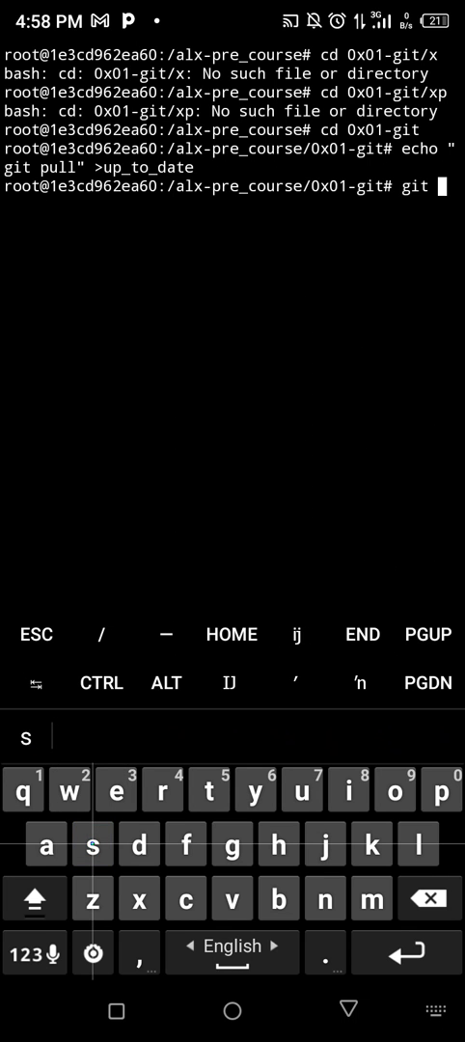
type("status")
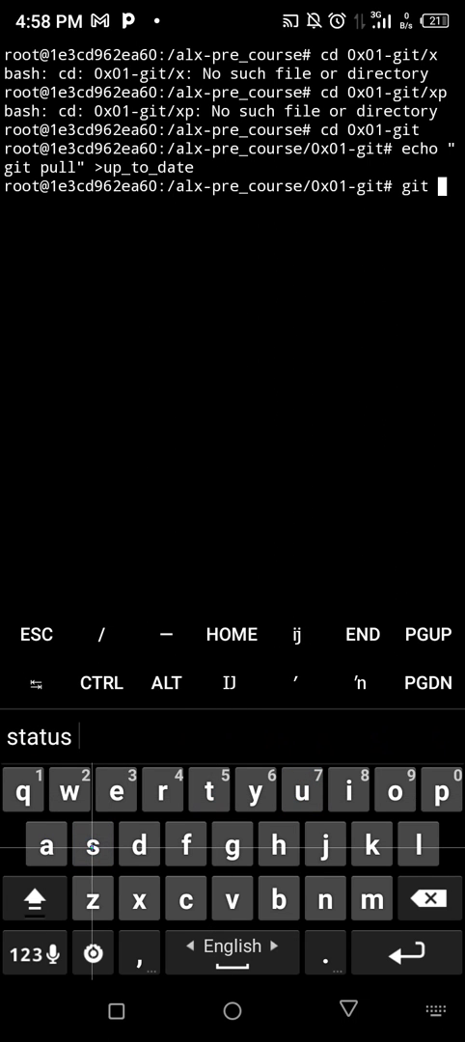
key("Enter")
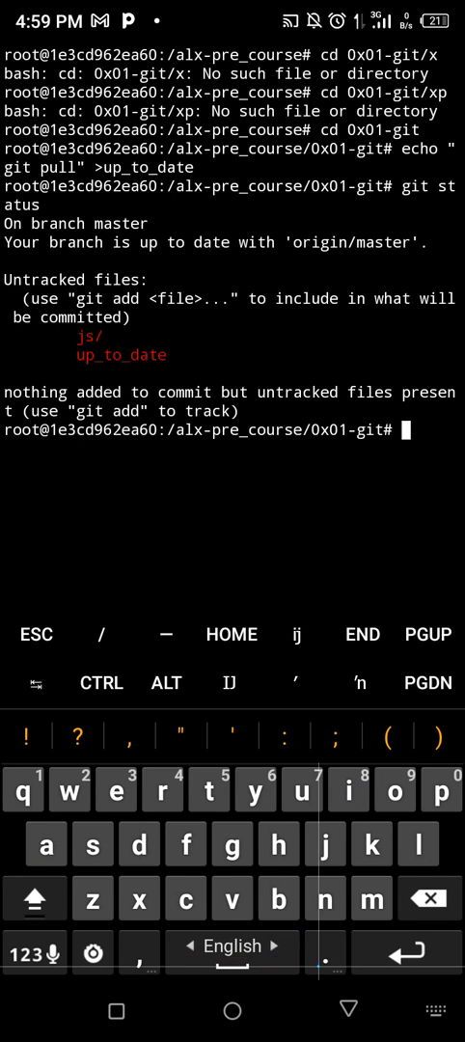
type("git add .")
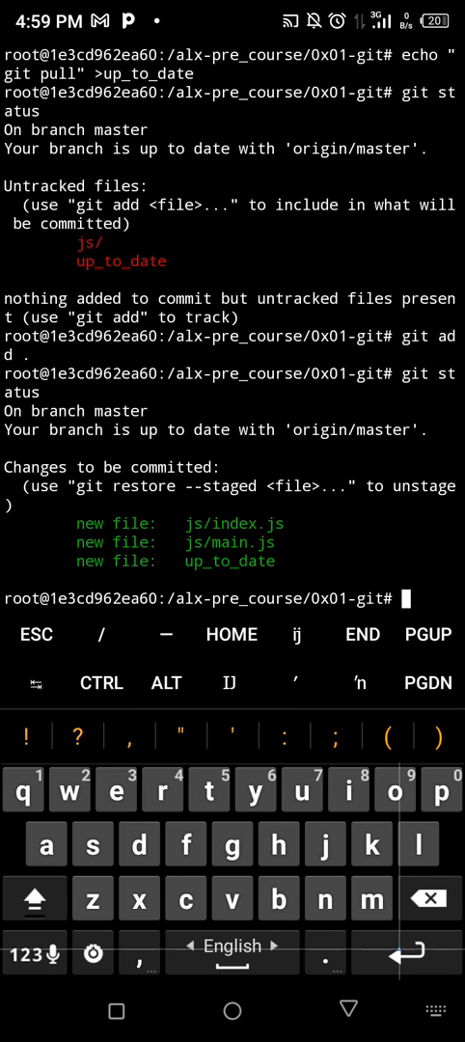
Step: Confirm js/index.js, js/main.js and up_to_date are staged for commit
type("git")
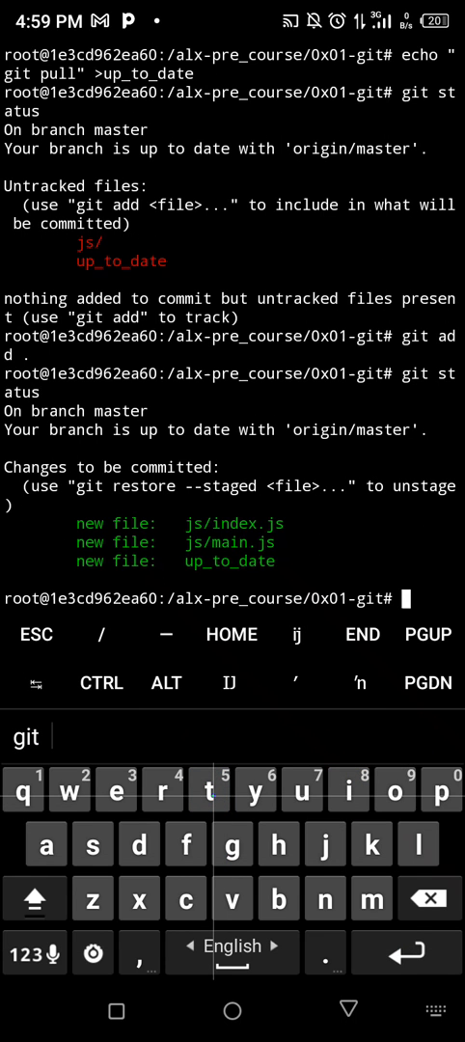
type("git")
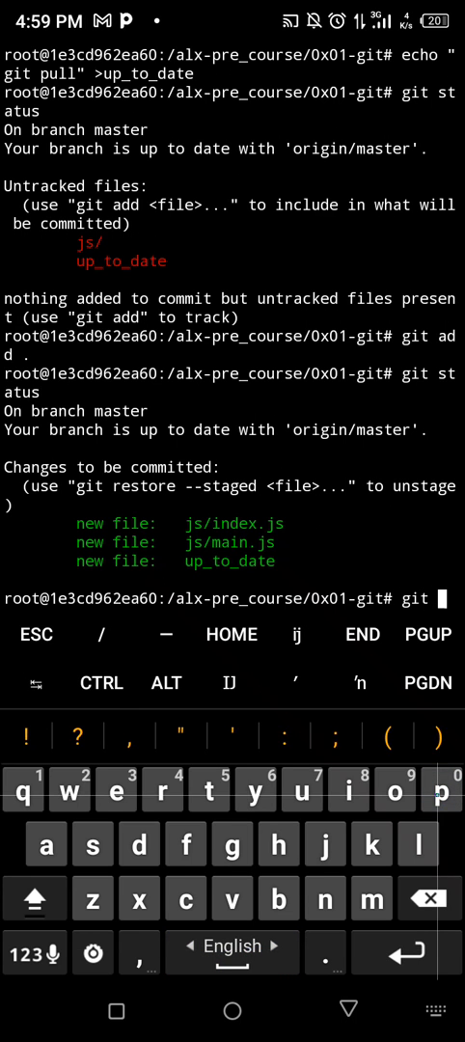
Step: Run git push, which reports everything up-to-date
type("push")
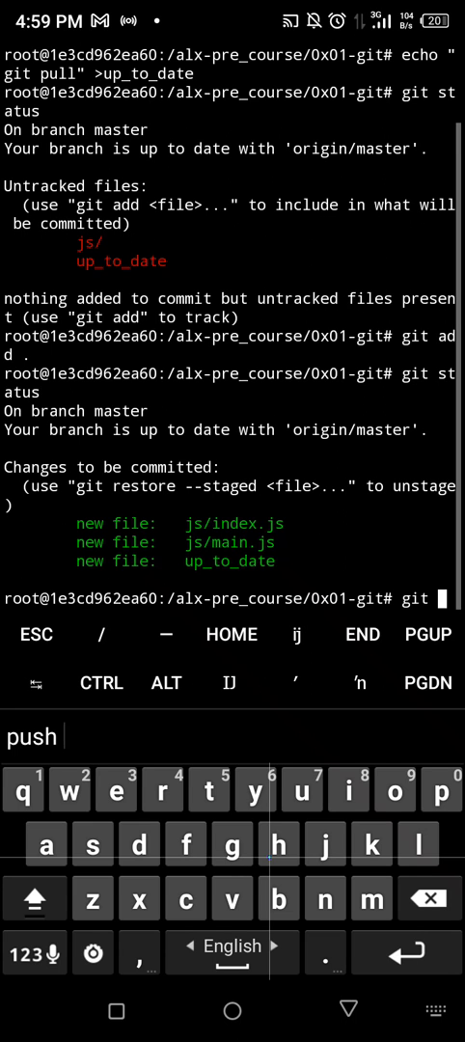
key("Backspace")
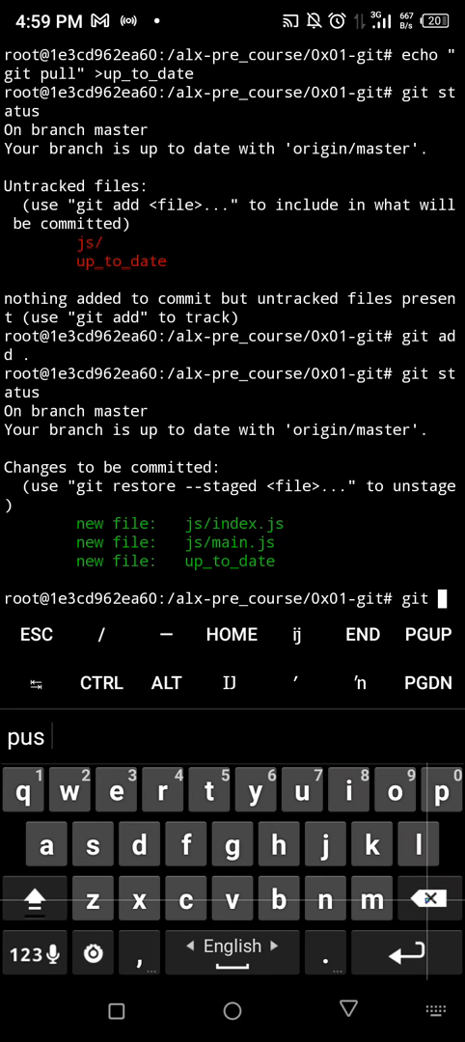
type("h")
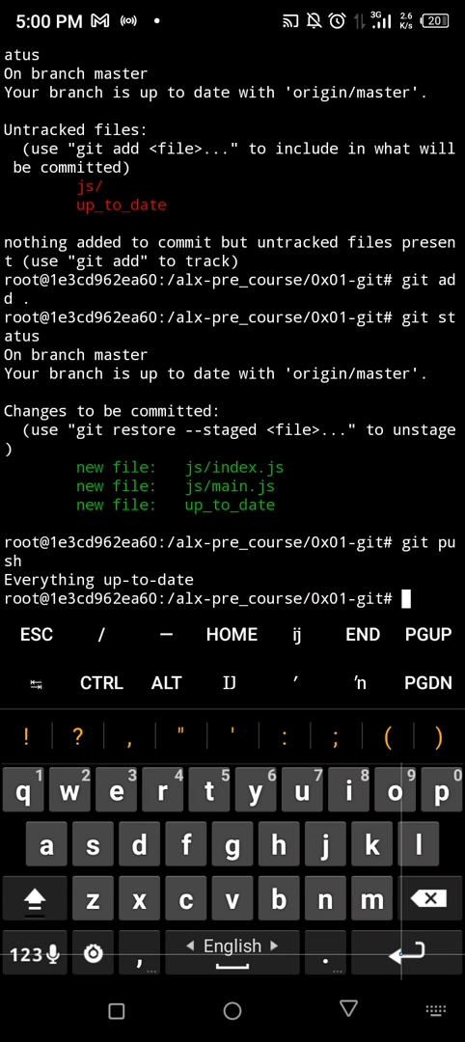
Step: Recheck git status with the three files still staged
type("git")
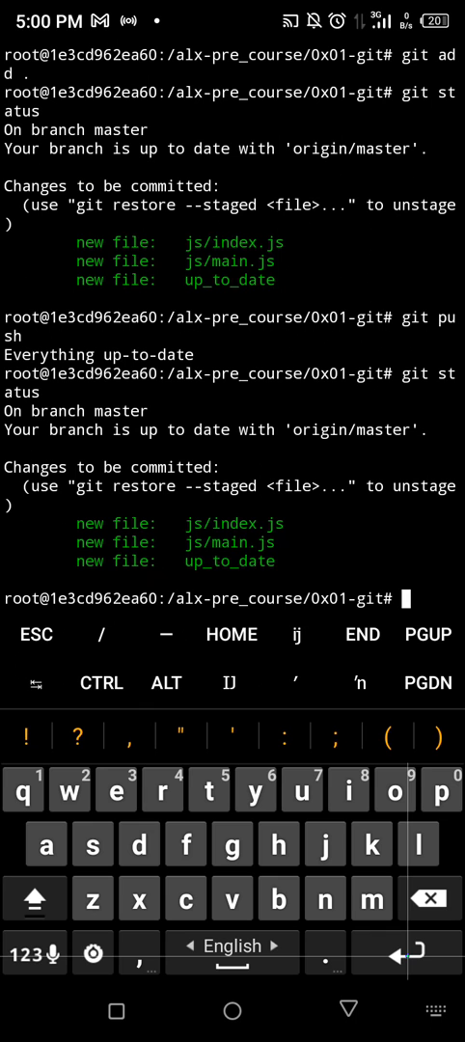
type("git")
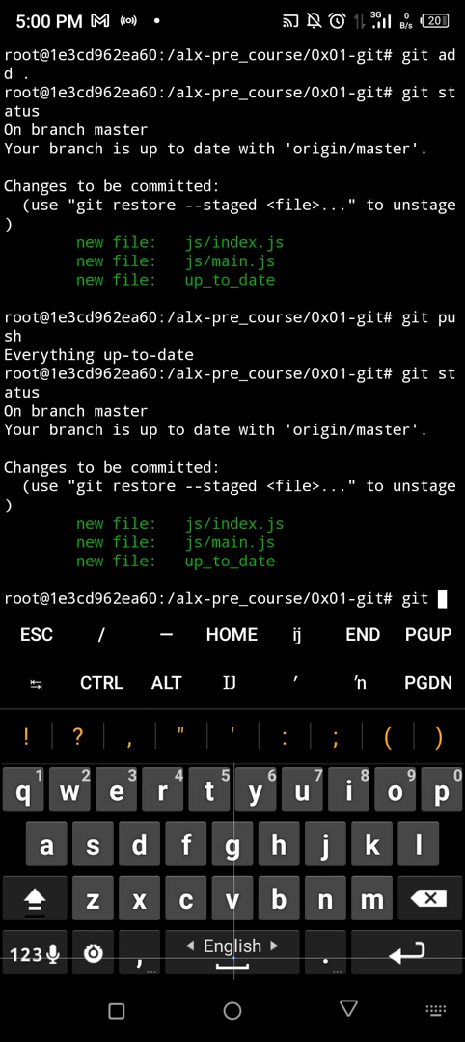
left_click(394, 789)
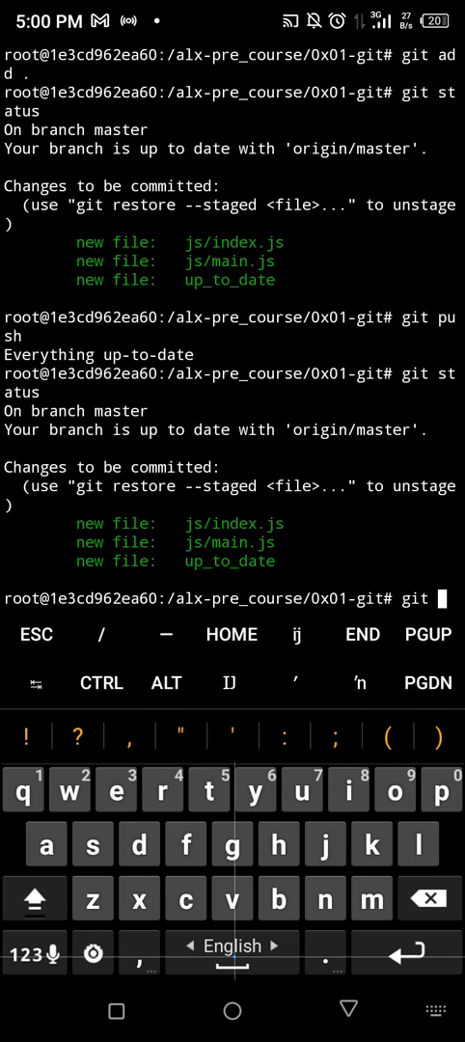
type("commit -m")
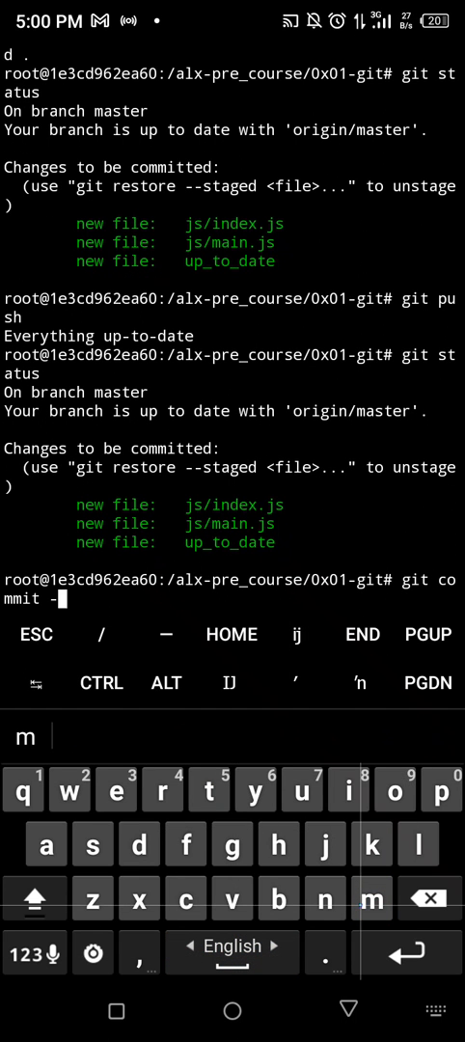
Step: Commit the staged files with message "How to be up to date on git"
type("m")
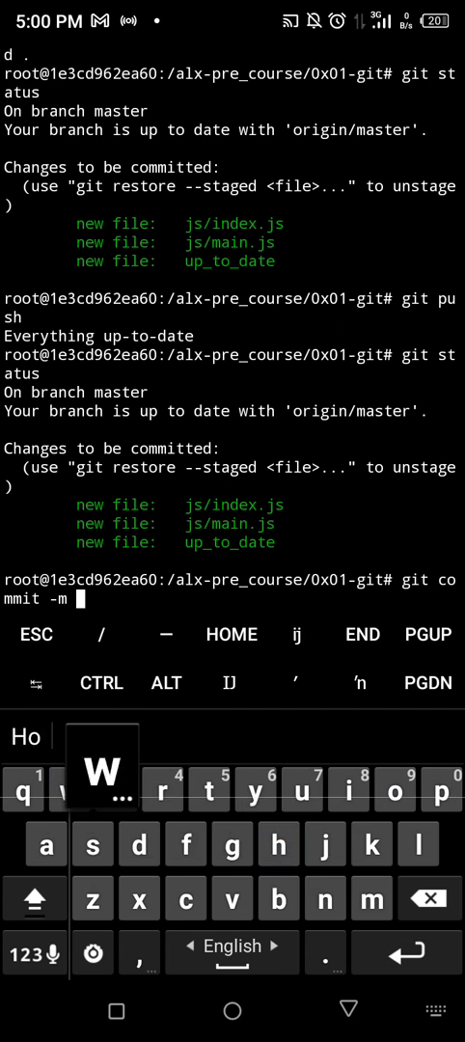
type("How")
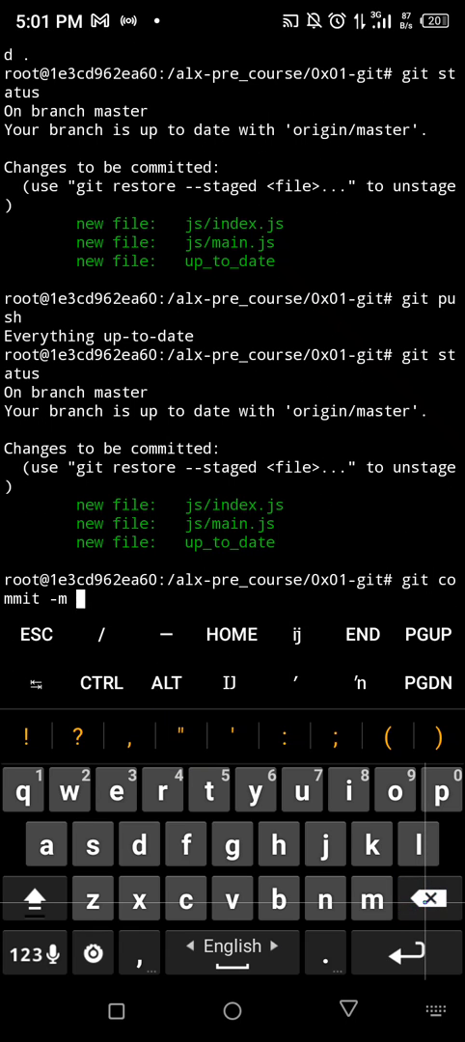
type("\"How to be")
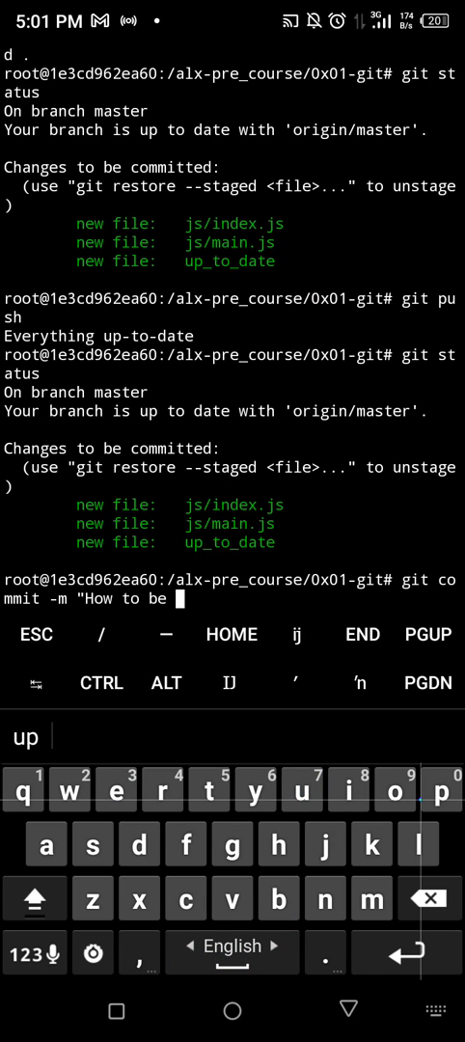
type("up to date on")
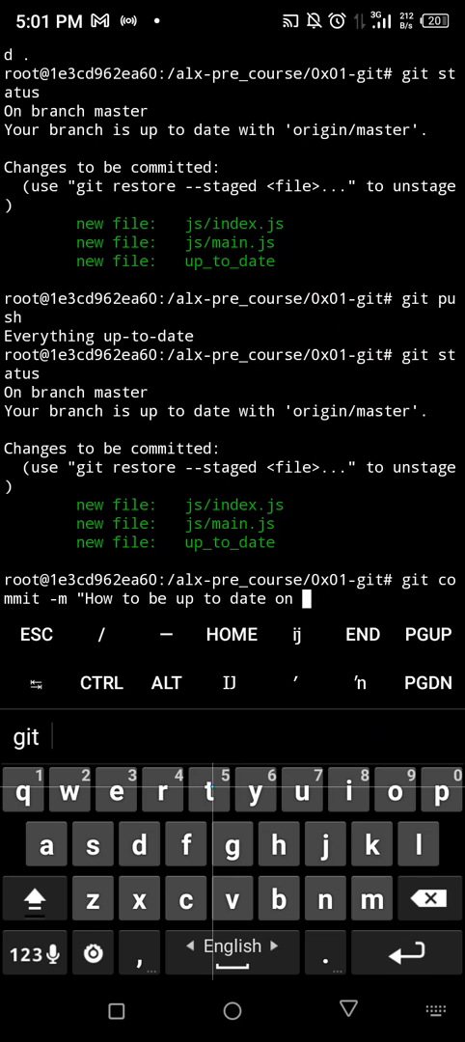
type("git")
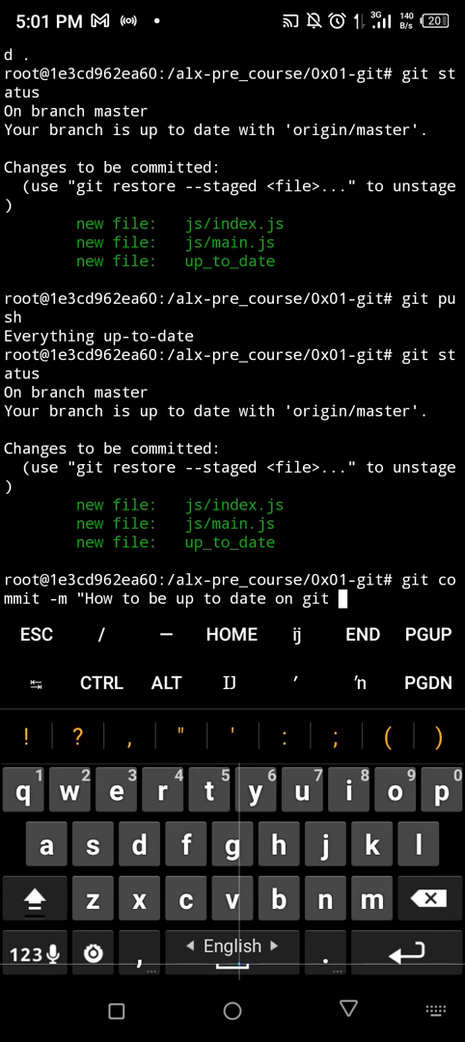
type("\"")
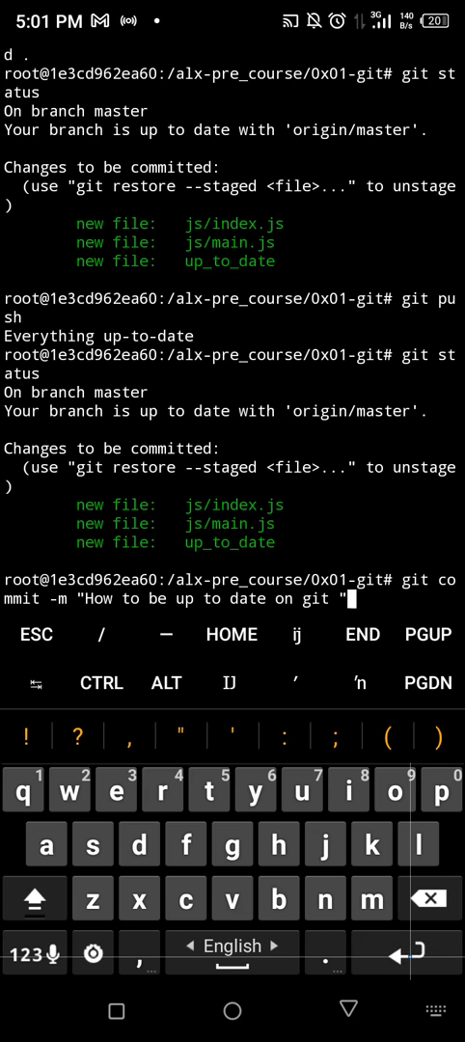
key("Enter")
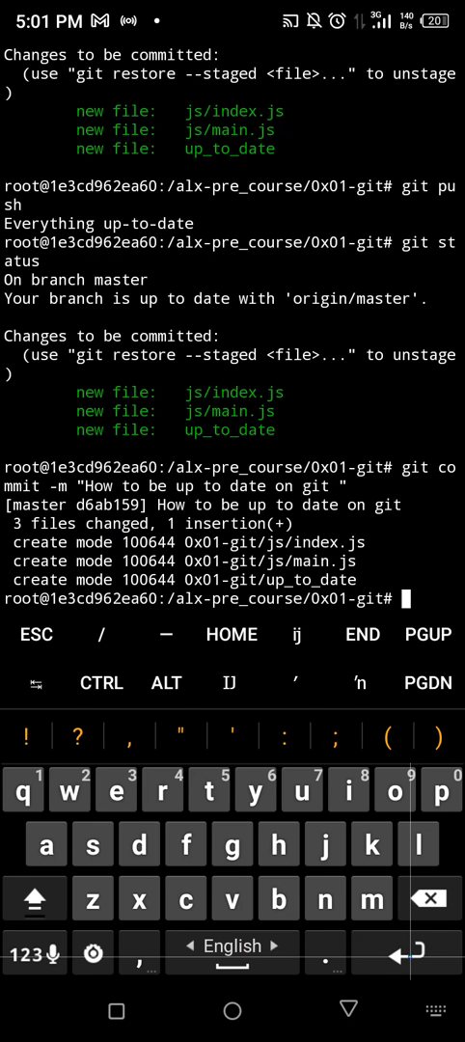
Step: Run git push to send commit d6ab159 to origin
type("git")
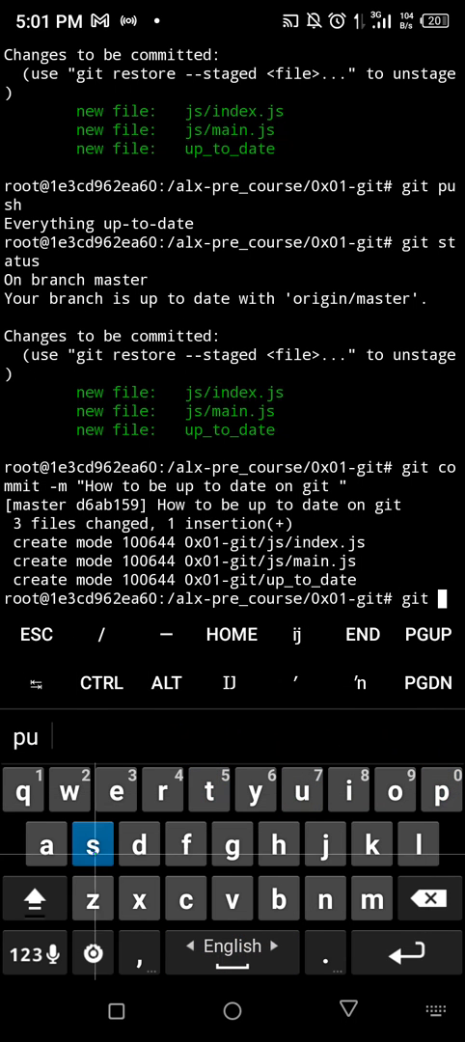
key("Enter")
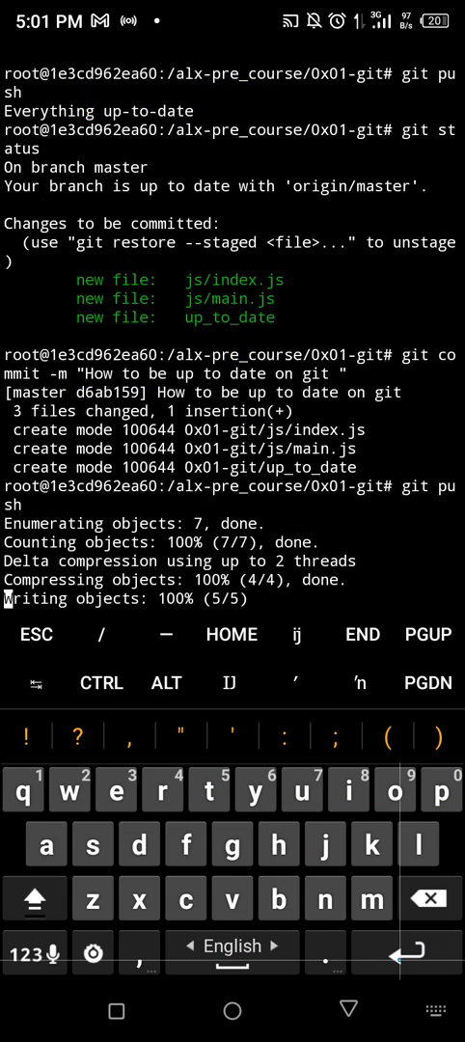